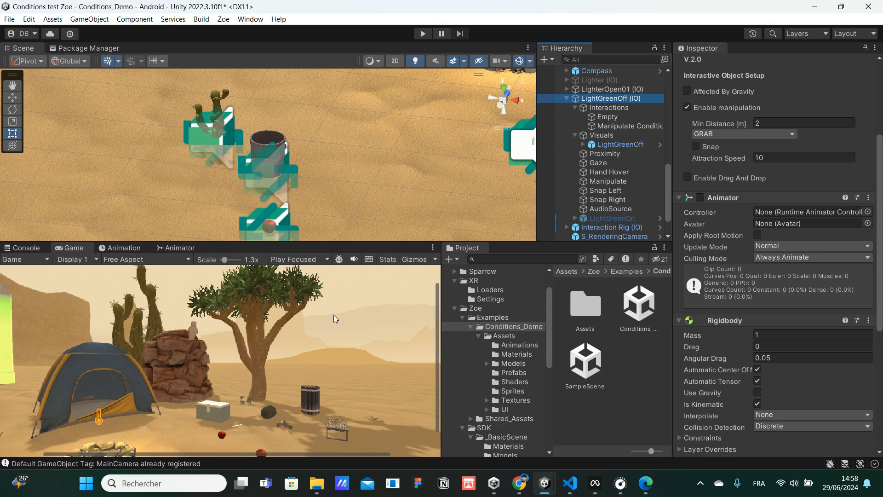
{"action": "mouse_move", "coordinate": [404, 156]}
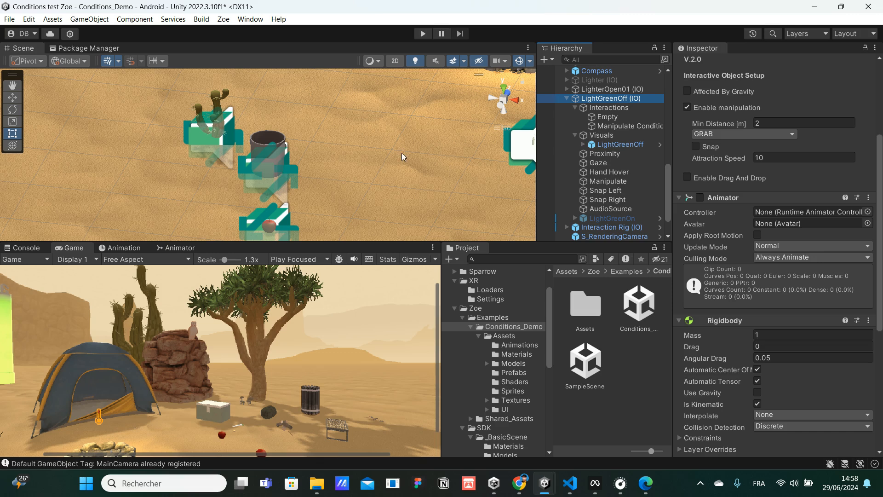
{"action": "mouse_move", "coordinate": [580, 138]}
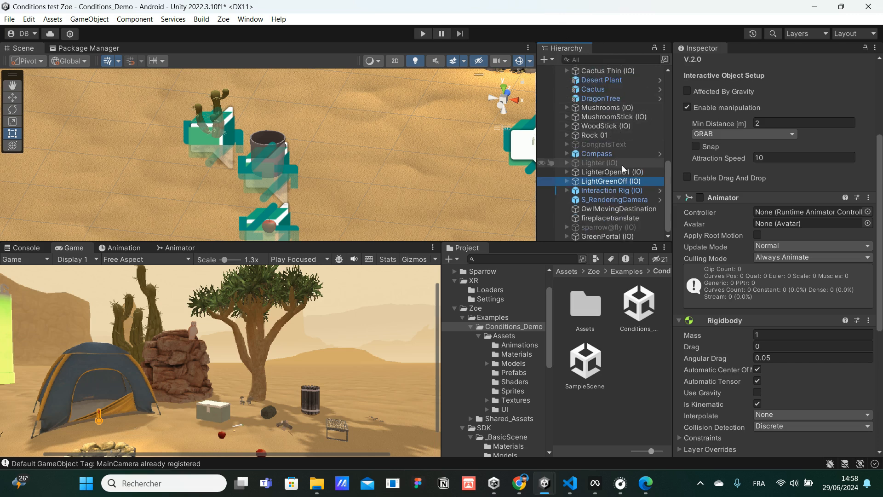
- Expand Bucket (IO) and its Interactions group, then select Proximity Conditon Interaction
{"action": "scroll", "scroll_direction": "up", "scroll_amount": 3}
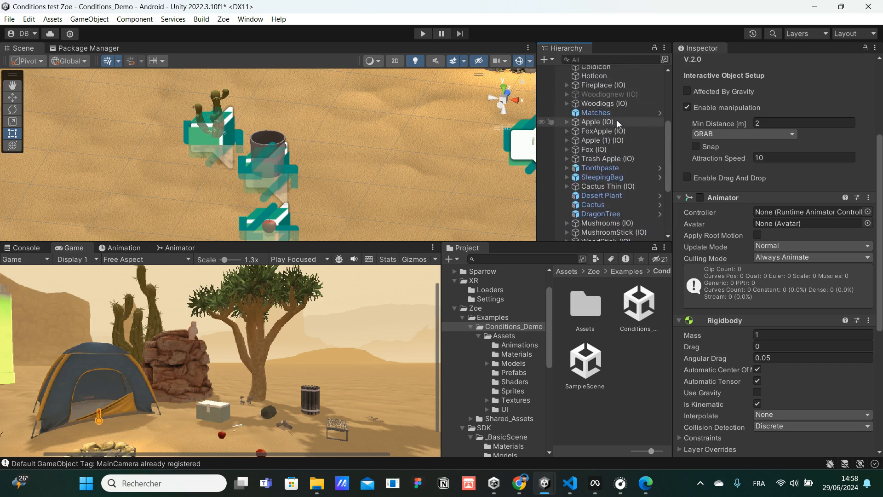
{"action": "scroll", "scroll_direction": "up", "scroll_amount": 3}
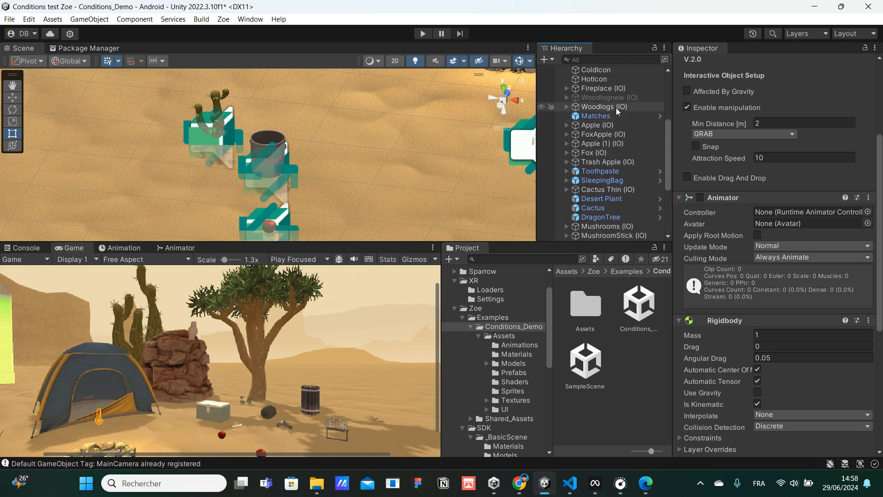
{"action": "scroll", "scroll_direction": "up", "scroll_amount": 3}
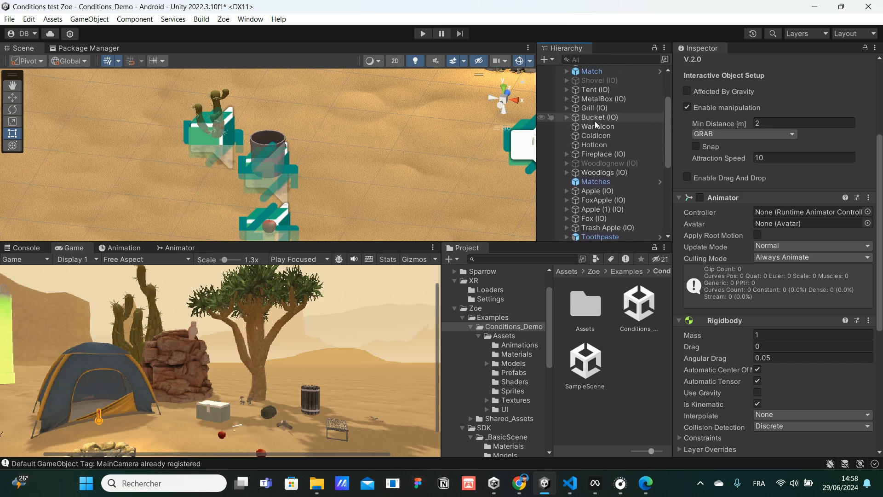
{"action": "left_click", "coordinate": [600, 117]}
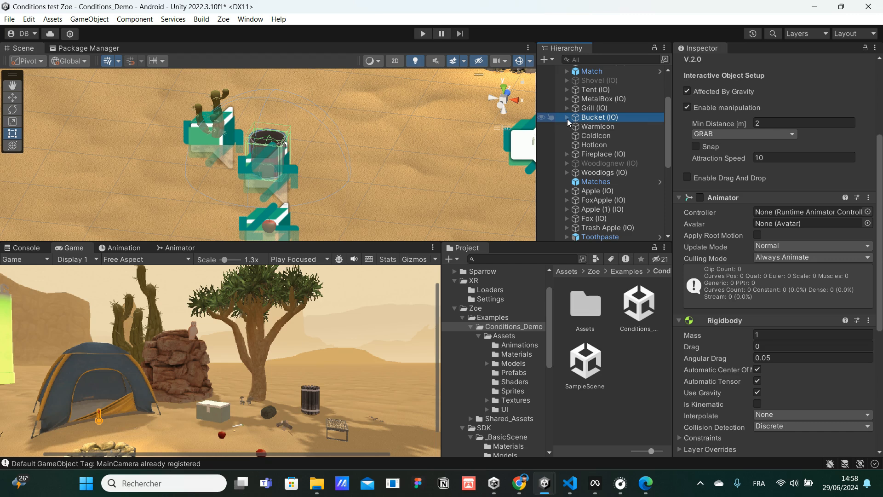
{"action": "left_click", "coordinate": [567, 118]}
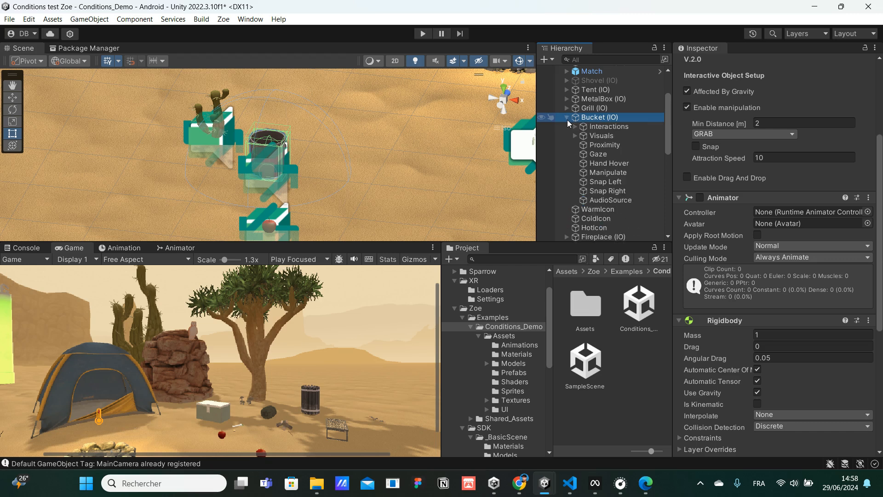
{"action": "left_click", "coordinate": [610, 126]}
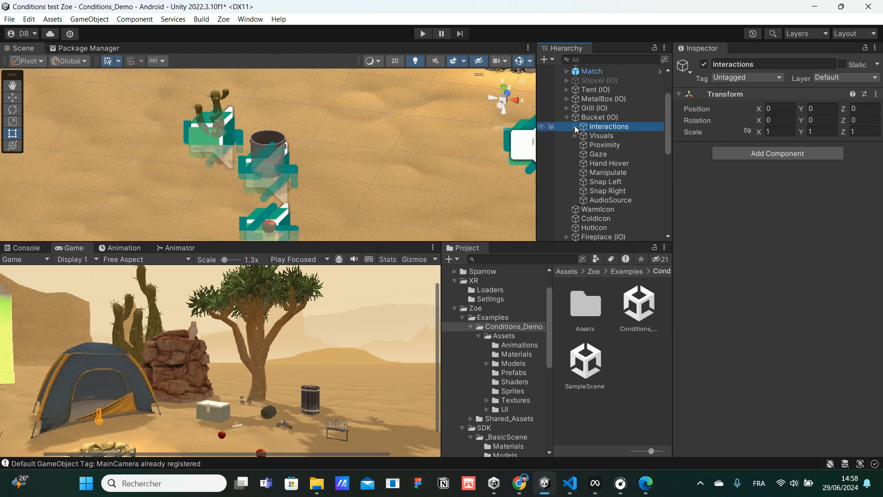
{"action": "left_click", "coordinate": [568, 126]}
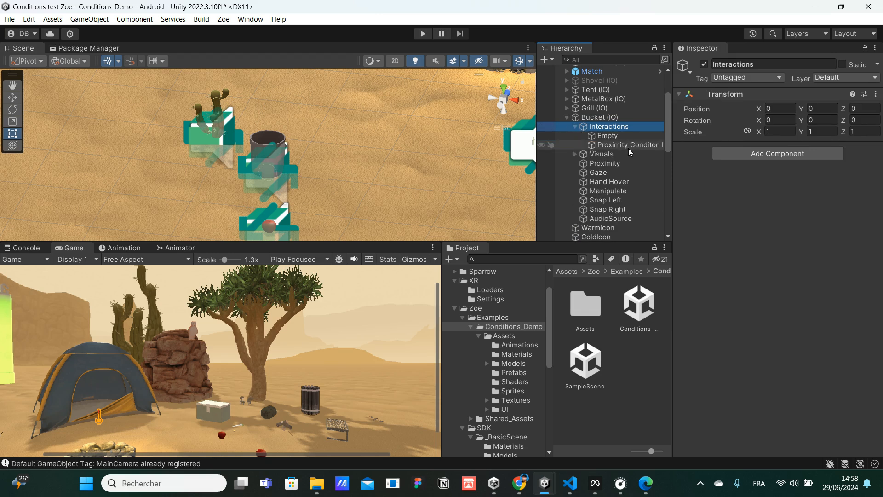
{"action": "left_click", "coordinate": [627, 144]}
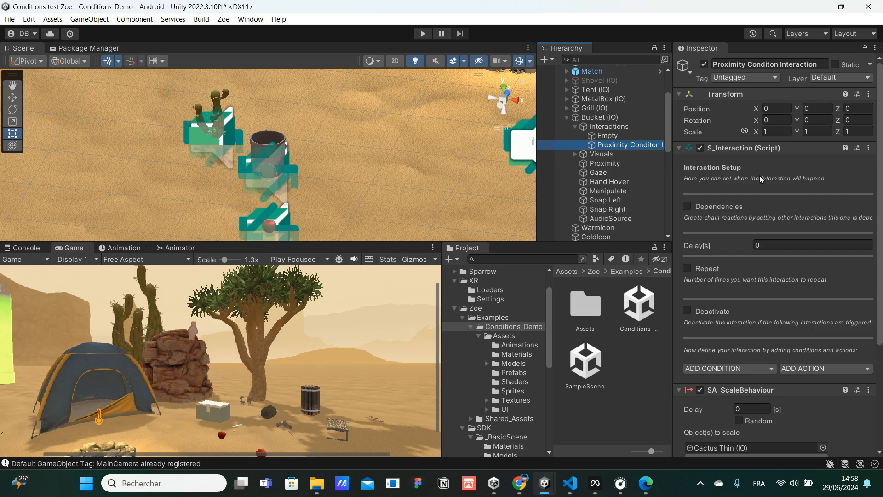
- Choose Proximity from the ADD CONDITION list on the cactus-scaling interaction
{"action": "scroll", "scroll_direction": "down", "scroll_amount": 3}
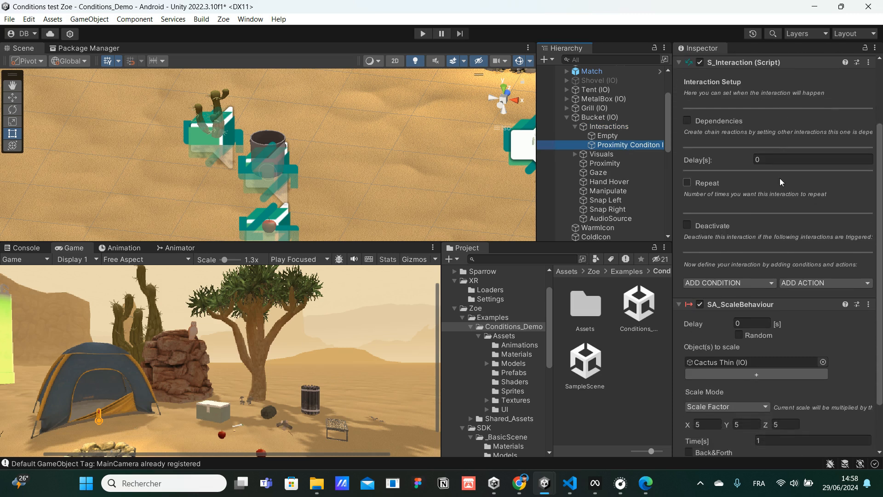
{"action": "scroll", "scroll_direction": "down", "scroll_amount": 3}
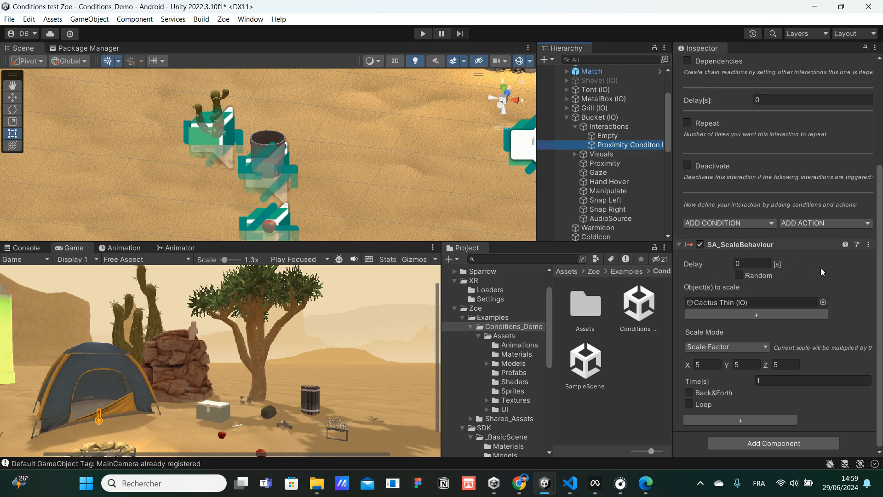
{"action": "mouse_move", "coordinate": [710, 293]}
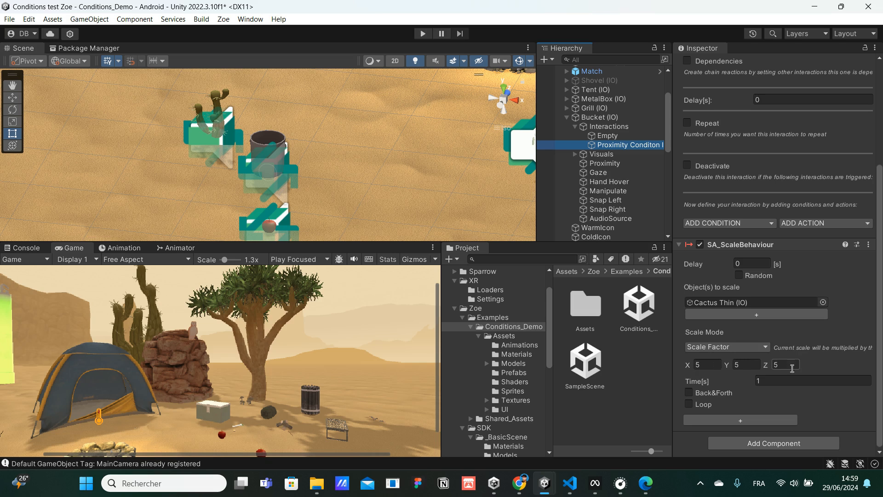
{"action": "mouse_move", "coordinate": [819, 266]}
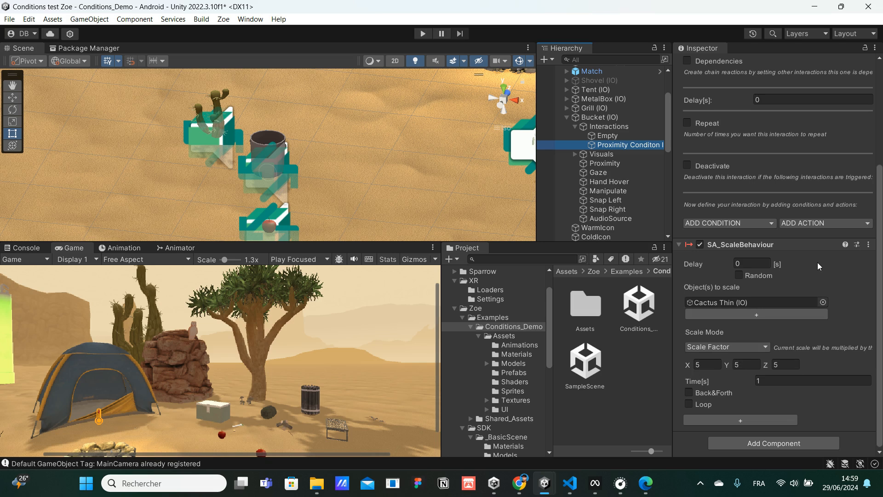
{"action": "mouse_move", "coordinate": [772, 227]}
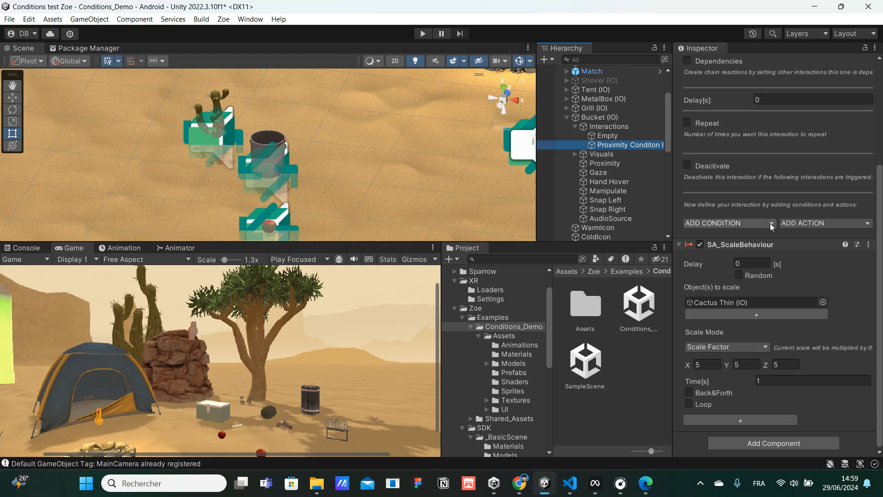
{"action": "left_click", "coordinate": [727, 223]}
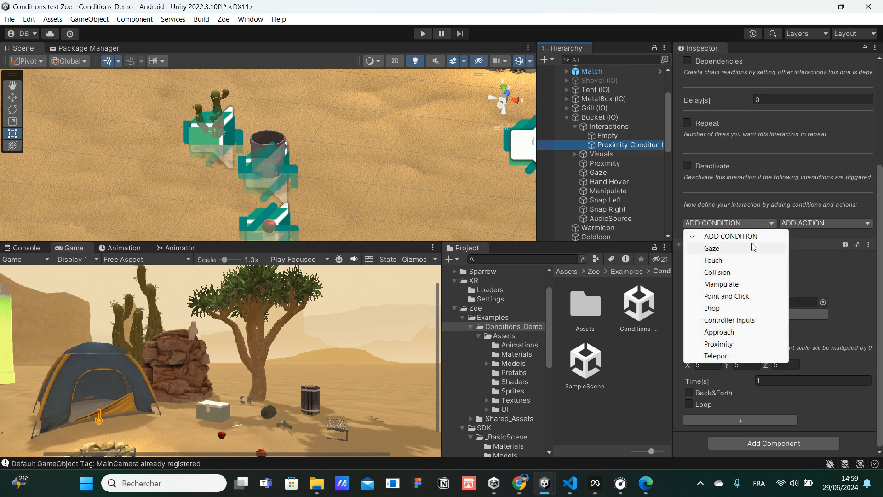
{"action": "mouse_move", "coordinate": [718, 344]}
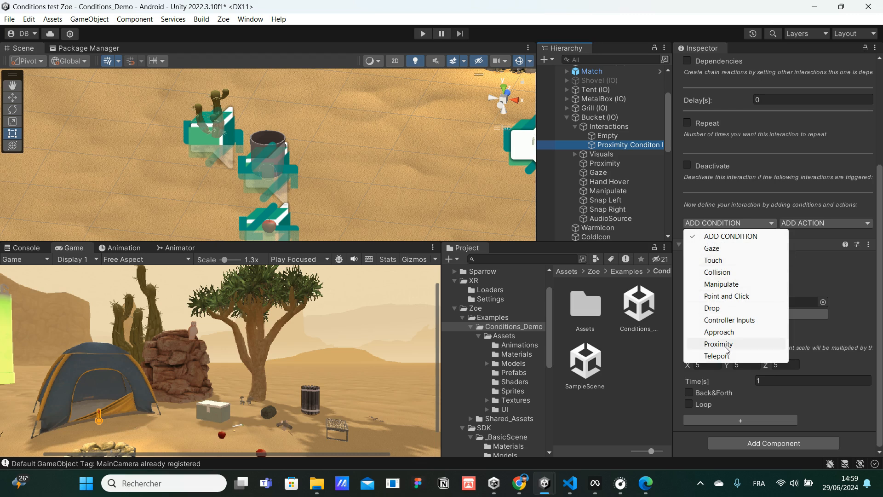
{"action": "left_click", "coordinate": [718, 343]}
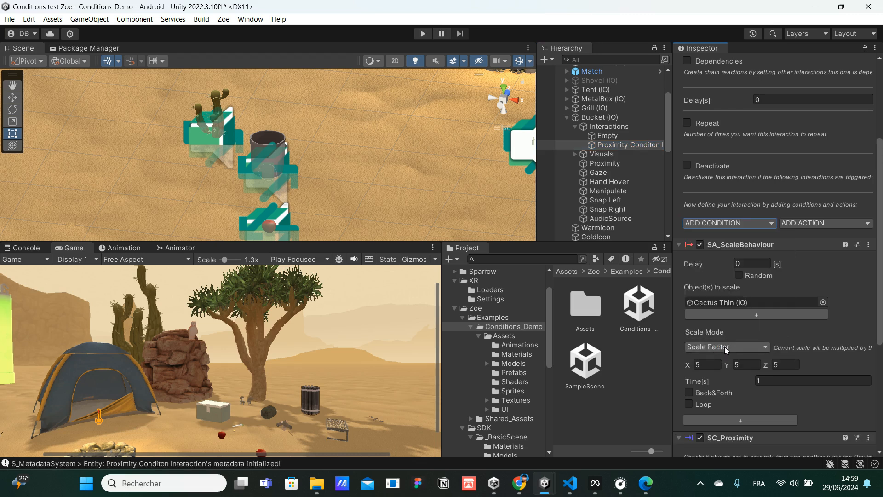
{"action": "scroll", "scroll_direction": "down", "scroll_amount": 3}
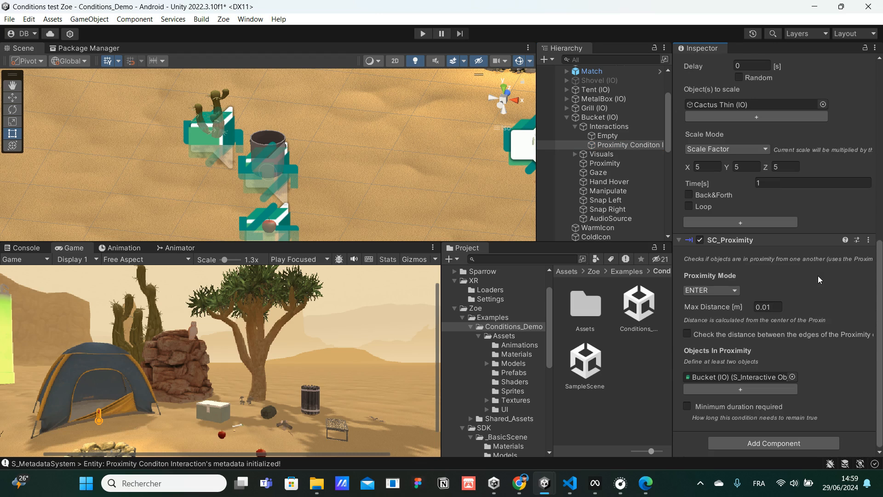
{"action": "mouse_move", "coordinate": [785, 258]}
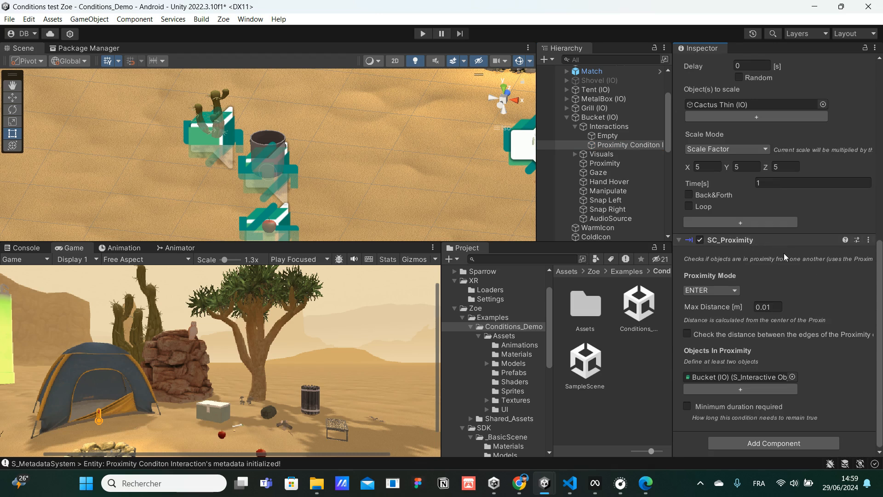
{"action": "mouse_move", "coordinate": [746, 273]}
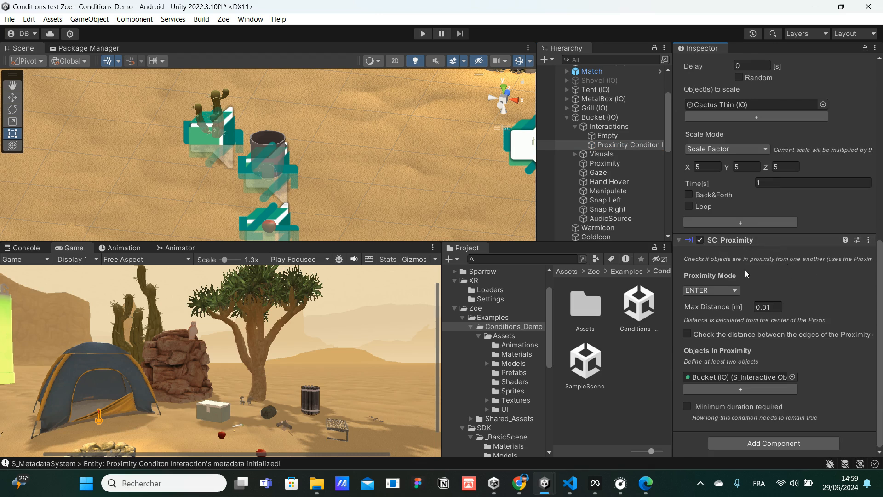
{"action": "mouse_move", "coordinate": [739, 284]}
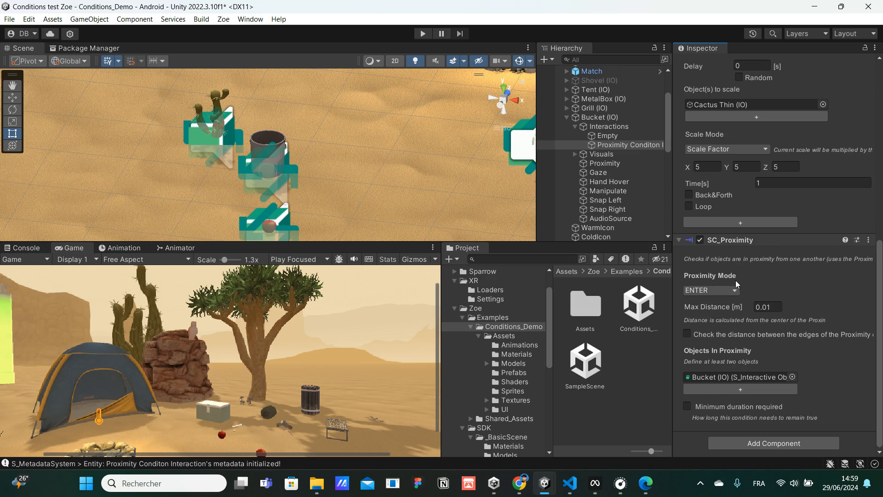
{"action": "mouse_move", "coordinate": [735, 296]}
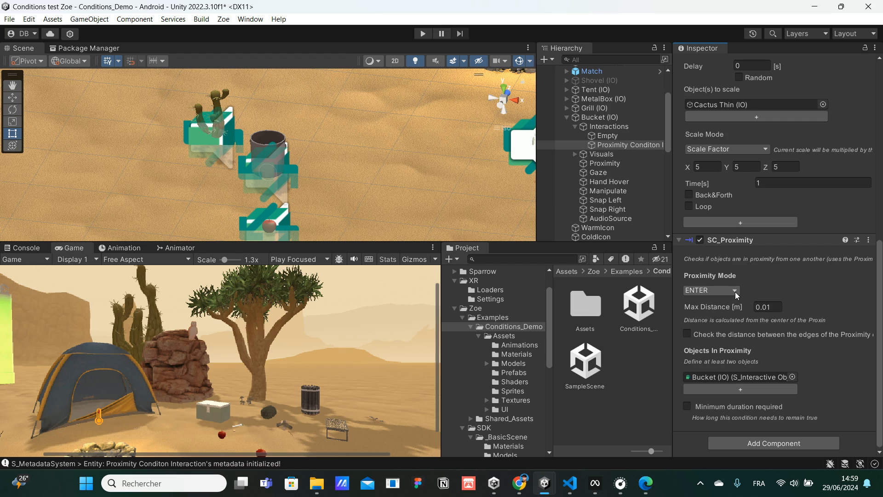
{"action": "mouse_move", "coordinate": [778, 320]}
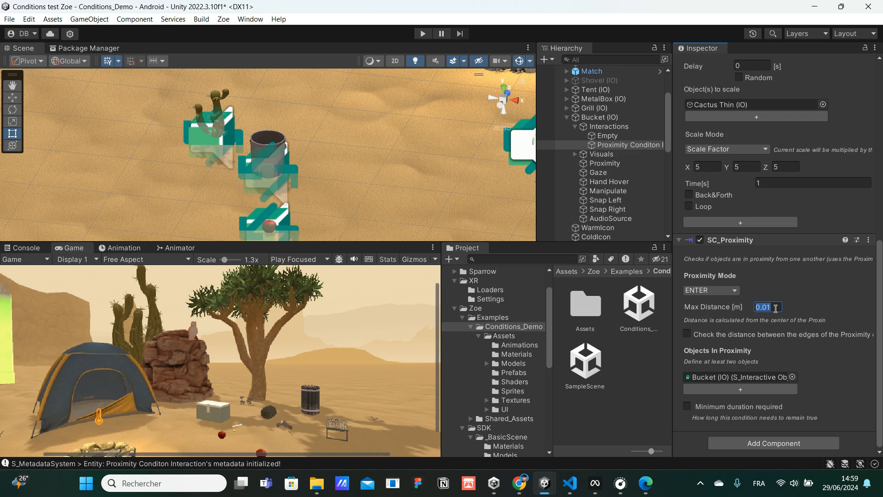
- Enter 1.5 as the SC_Proximity Max Distance
{"action": "type", "text": "1.5"}
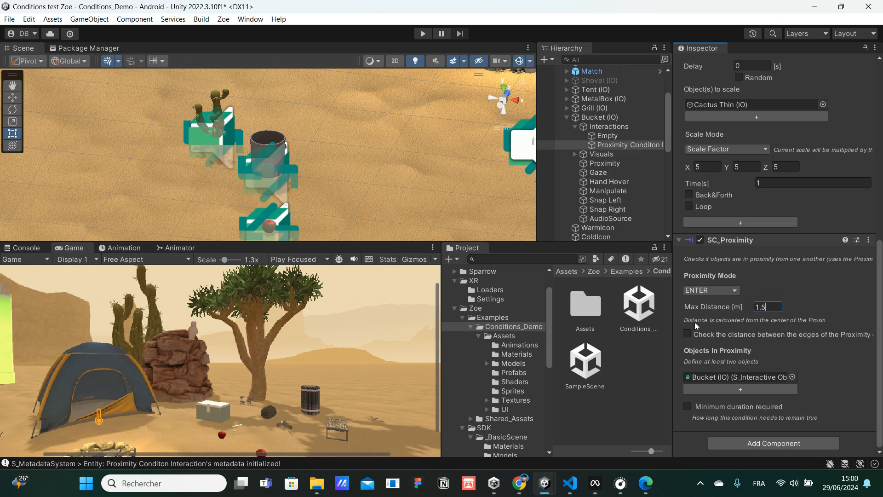
{"action": "mouse_move", "coordinate": [760, 330]}
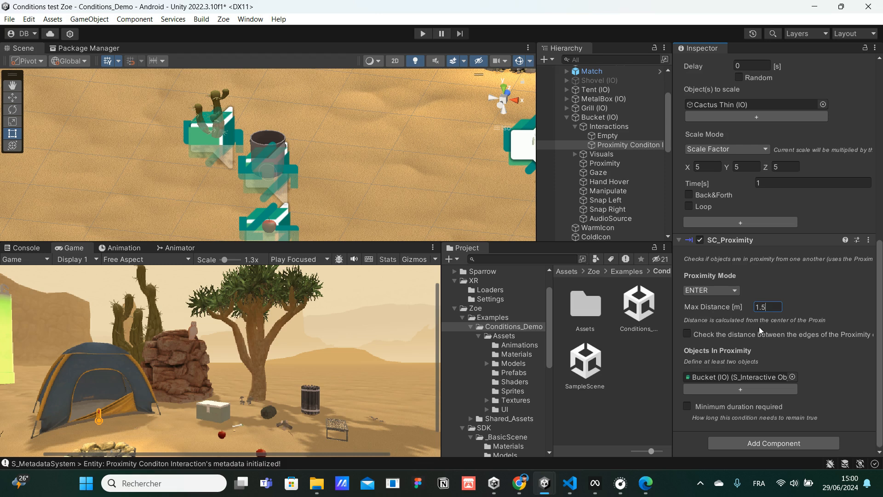
{"action": "mouse_move", "coordinate": [820, 329]}
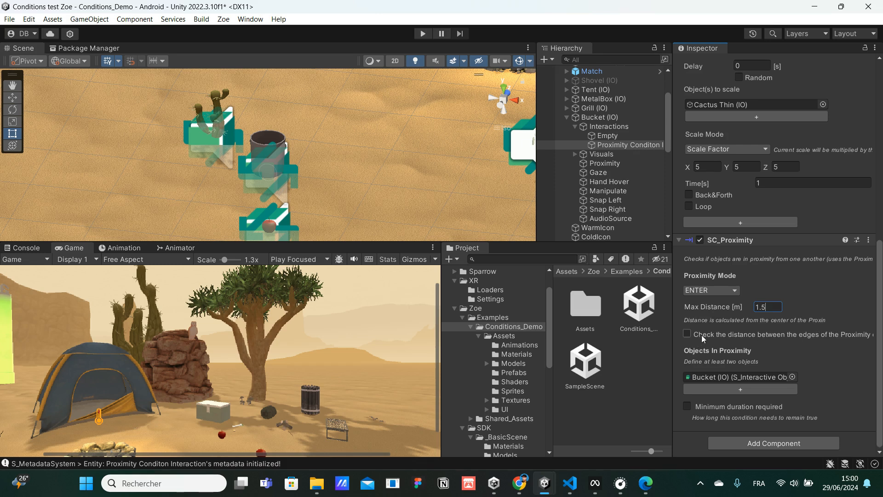
{"action": "mouse_move", "coordinate": [860, 337]}
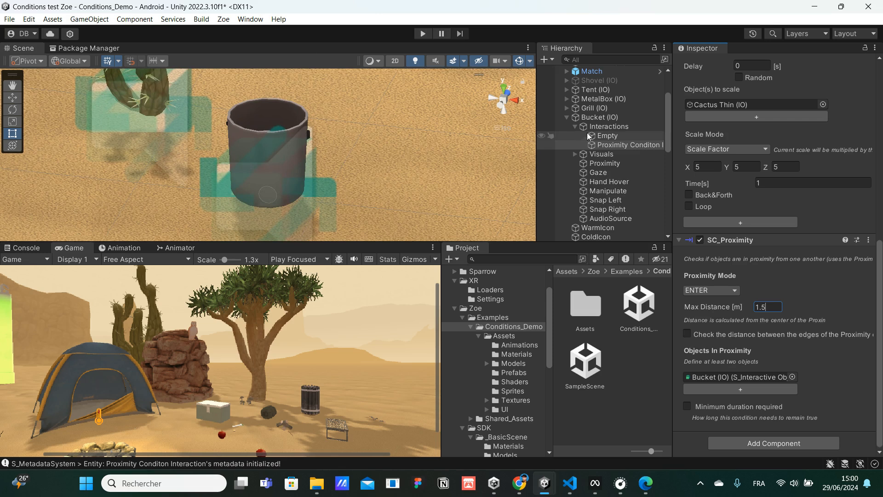
- Review the Bucket's Proximity collider child, then view Bucket (IO)'s S_Interactive Object settings
{"action": "left_click", "coordinate": [601, 118]}
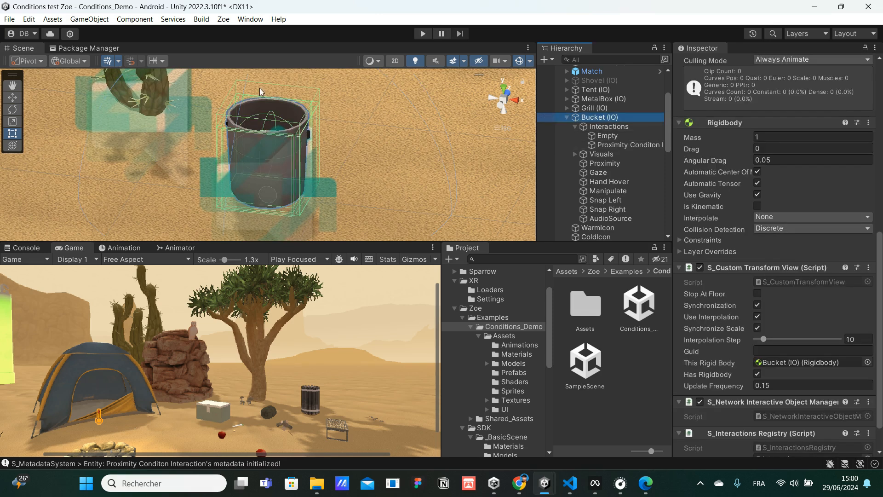
{"action": "mouse_move", "coordinate": [234, 96]}
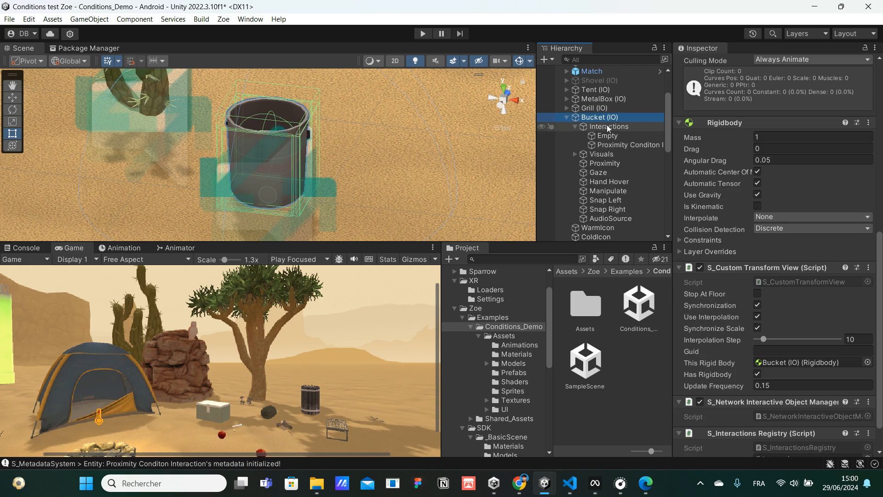
{"action": "left_click", "coordinate": [605, 163]}
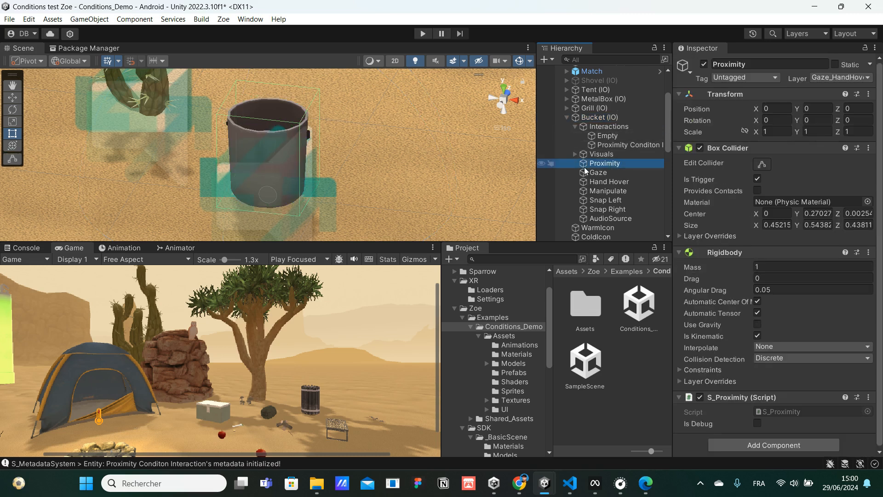
{"action": "mouse_move", "coordinate": [250, 151]}
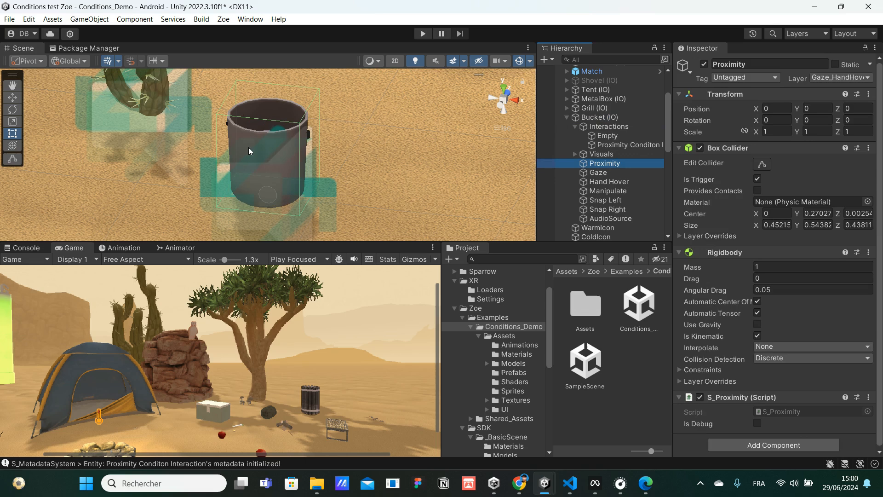
{"action": "mouse_move", "coordinate": [238, 72]}
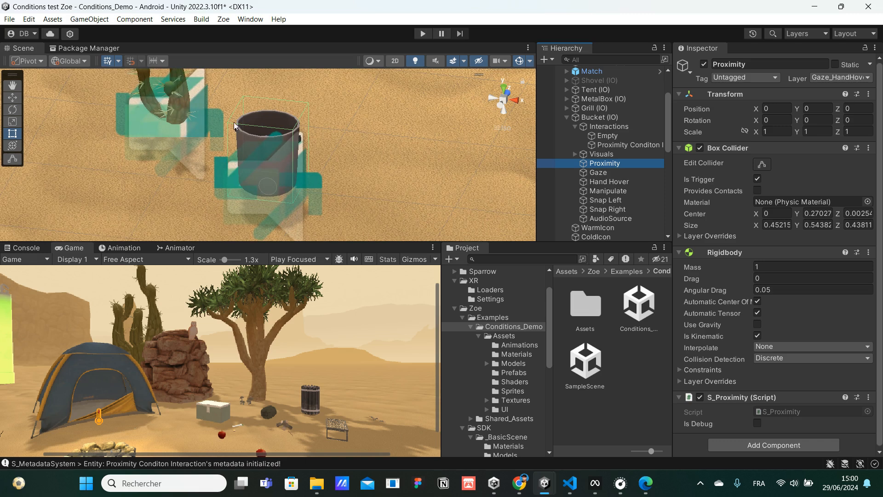
{"action": "mouse_move", "coordinate": [341, 133]}
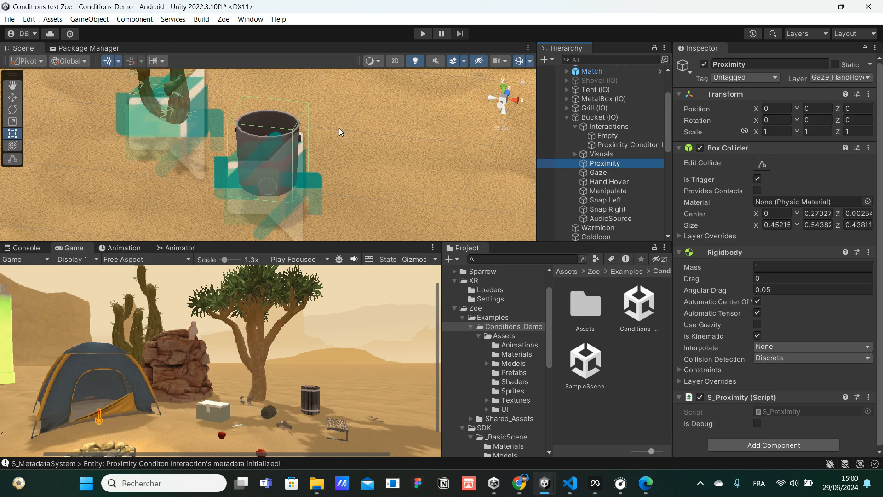
{"action": "mouse_move", "coordinate": [256, 148]}
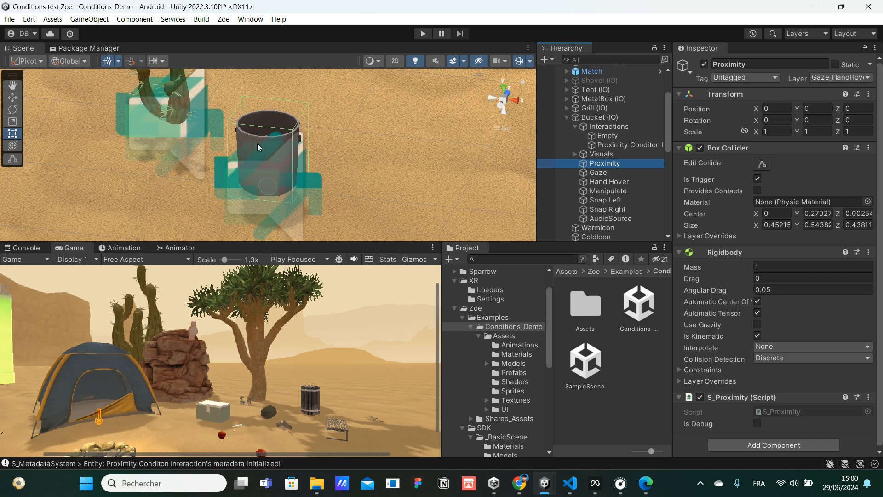
{"action": "mouse_move", "coordinate": [254, 109]}
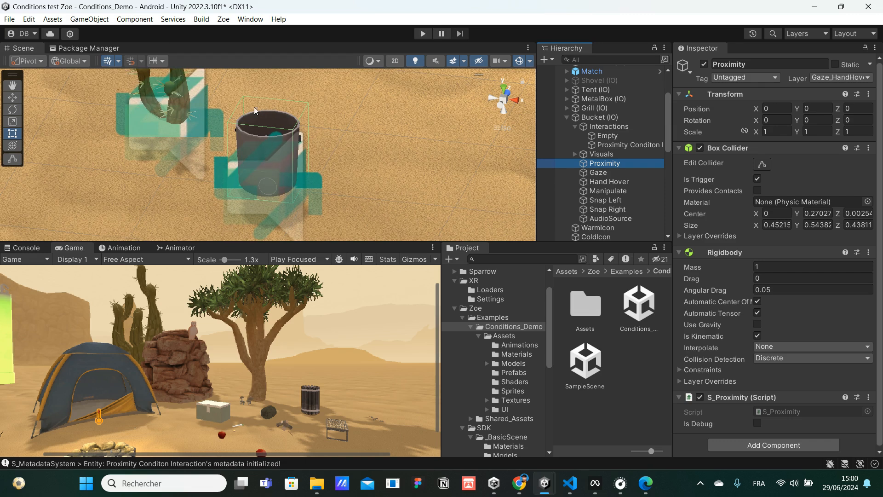
{"action": "mouse_move", "coordinate": [271, 158]}
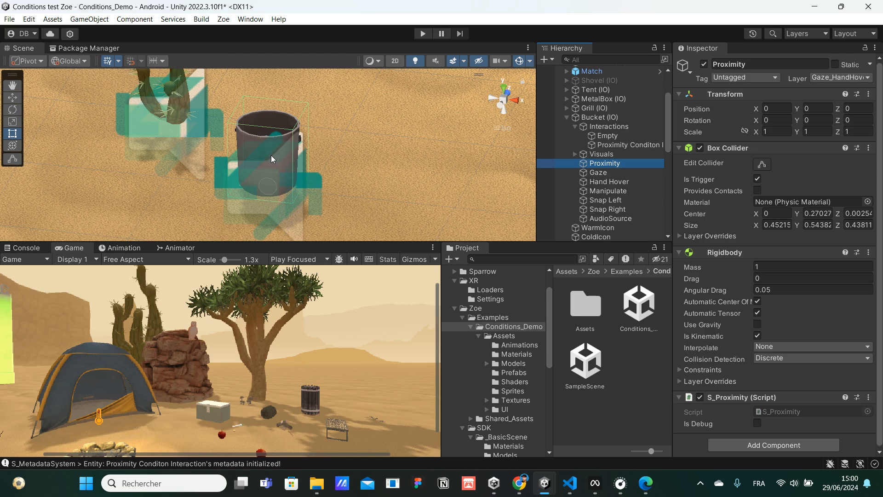
{"action": "mouse_move", "coordinate": [154, 98]}
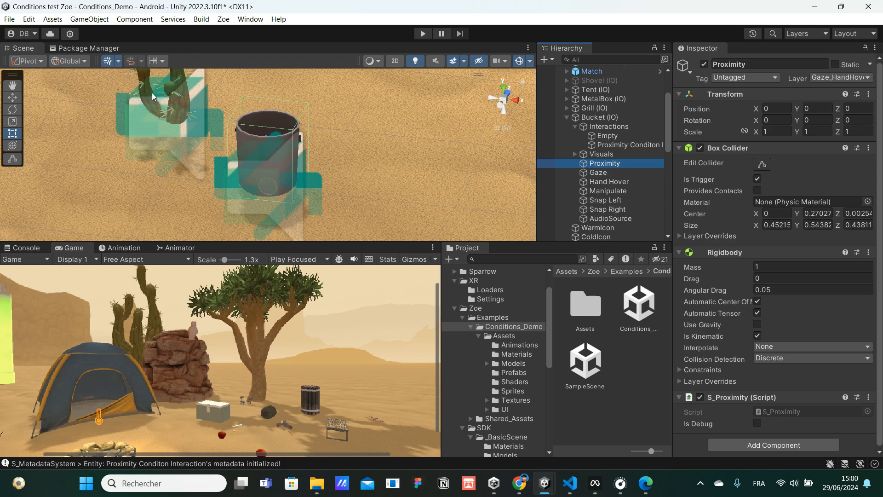
{"action": "mouse_move", "coordinate": [276, 139]}
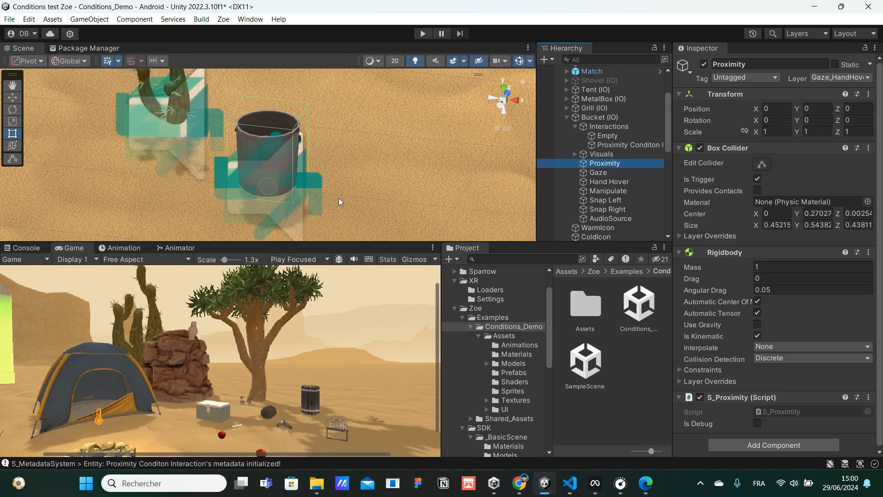
{"action": "mouse_move", "coordinate": [277, 119]}
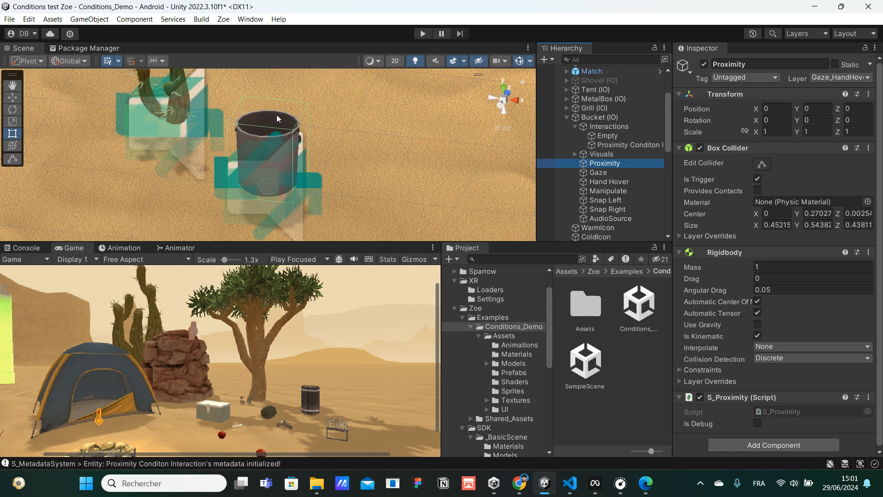
{"action": "mouse_move", "coordinate": [163, 56]}
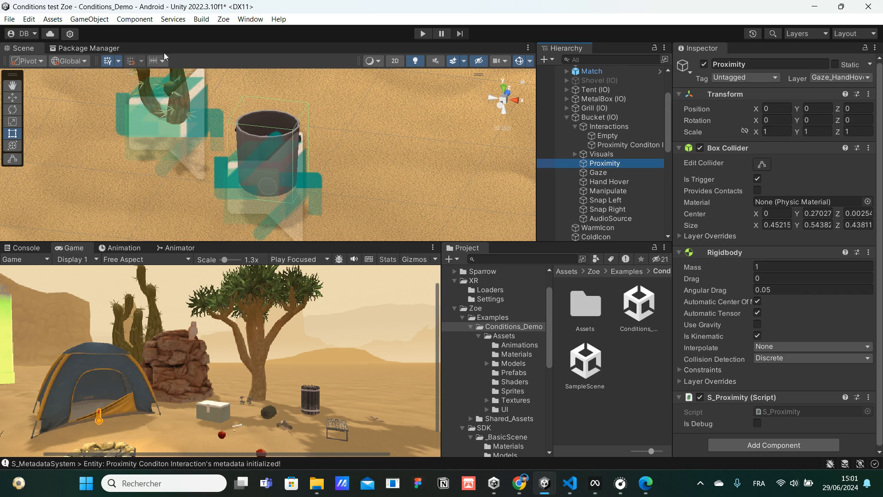
{"action": "mouse_move", "coordinate": [281, 123]}
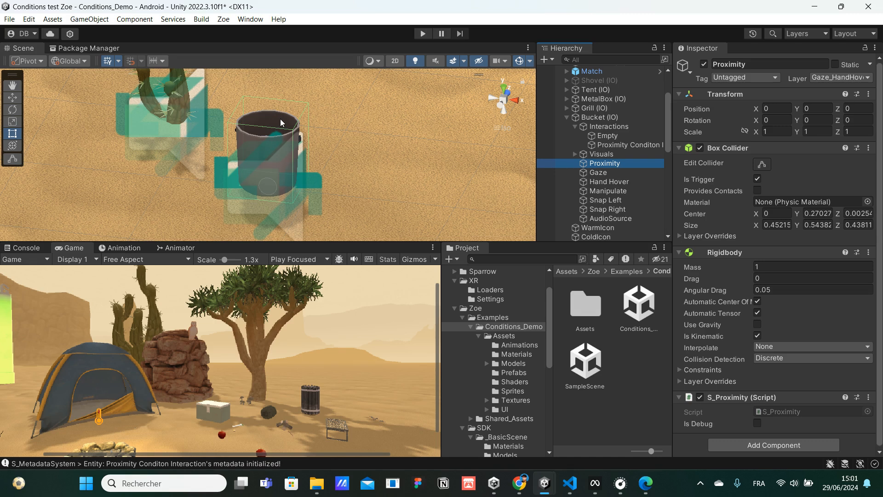
{"action": "mouse_move", "coordinate": [268, 140]}
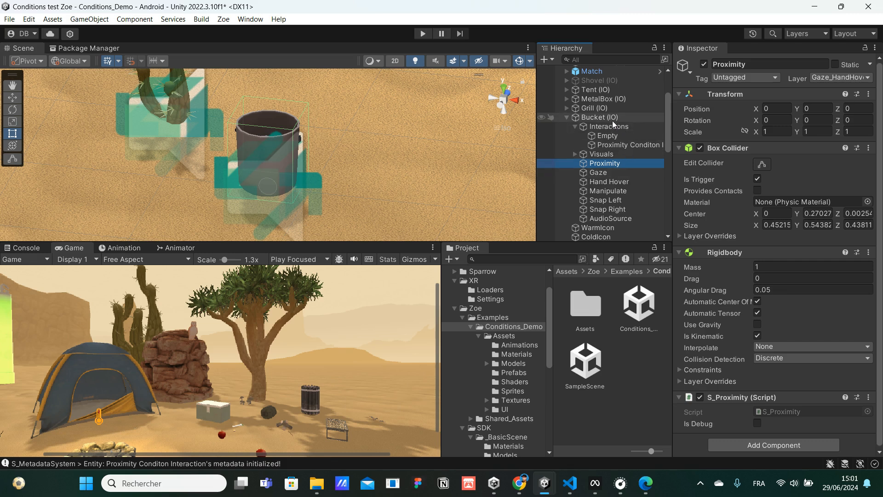
{"action": "left_click", "coordinate": [599, 117]}
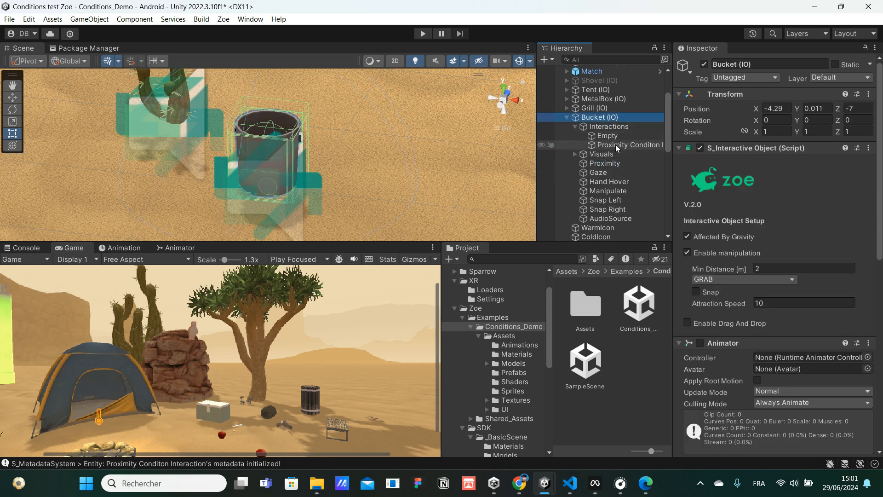
- Select Proximity Conditon Interaction to review its 5x Cactus Thin scale and SC_Proximity settings
{"action": "left_click", "coordinate": [627, 145]}
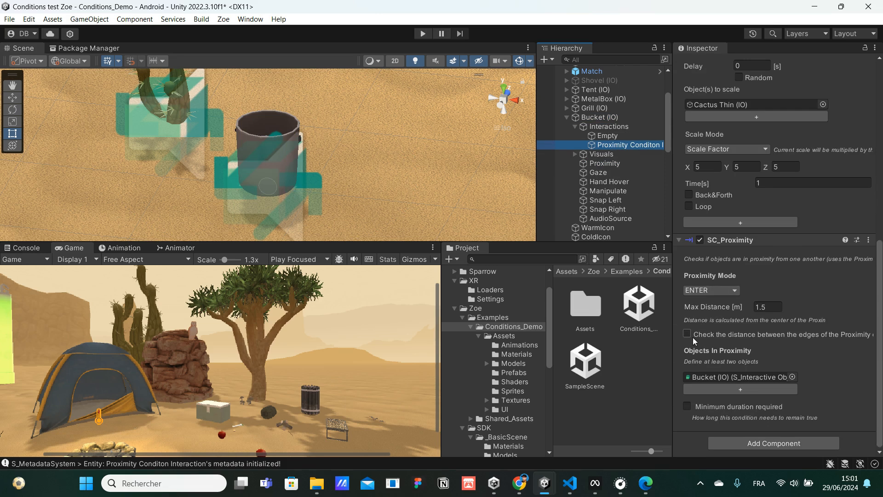
{"action": "mouse_move", "coordinate": [754, 327]}
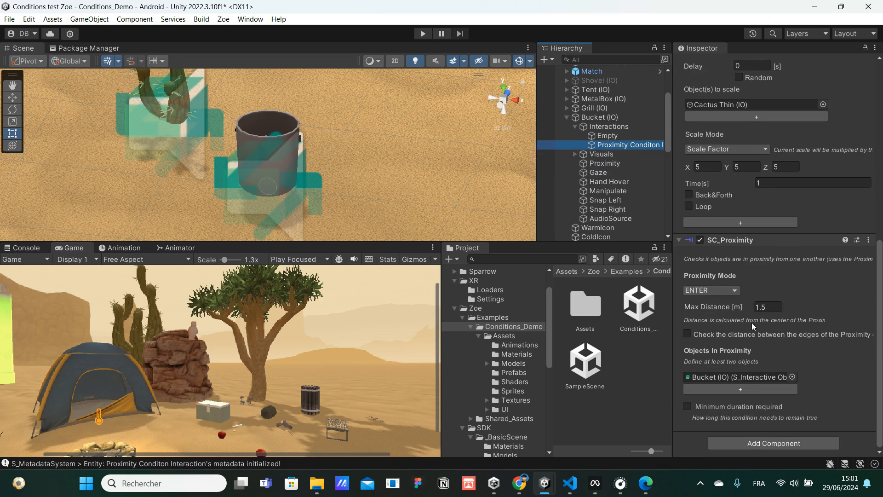
{"action": "mouse_move", "coordinate": [832, 321]}
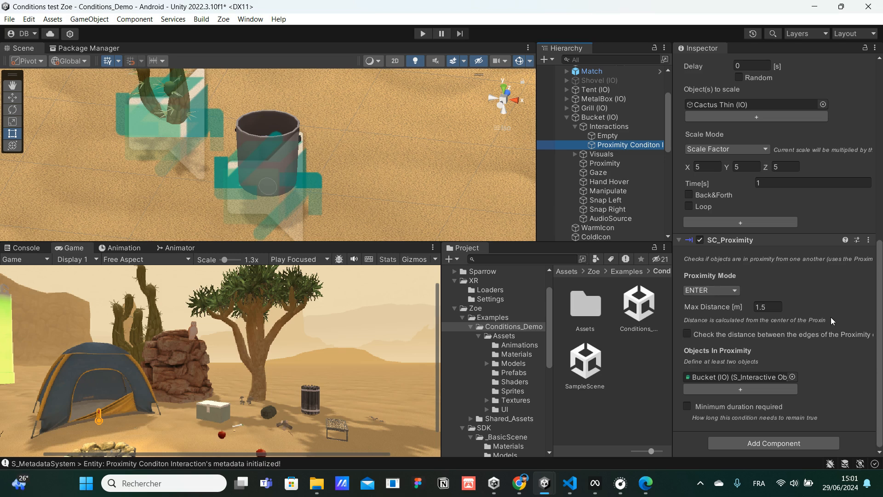
{"action": "mouse_move", "coordinate": [585, 218]}
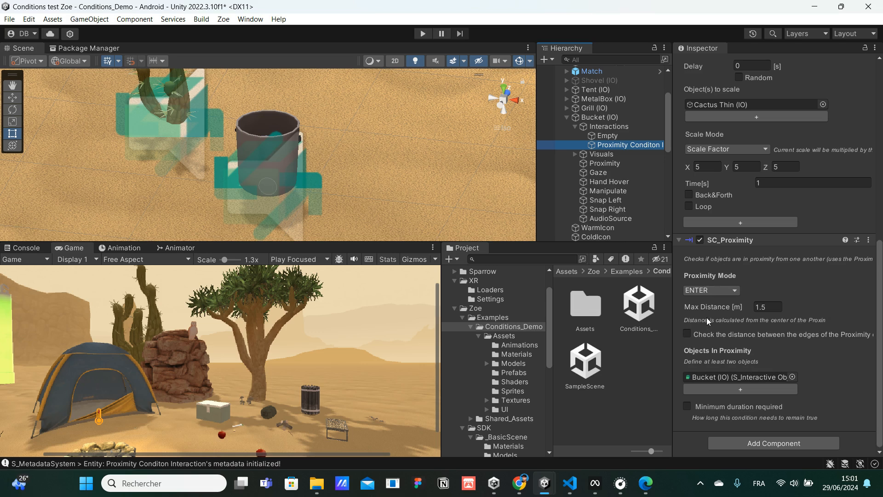
{"action": "mouse_move", "coordinate": [701, 358]}
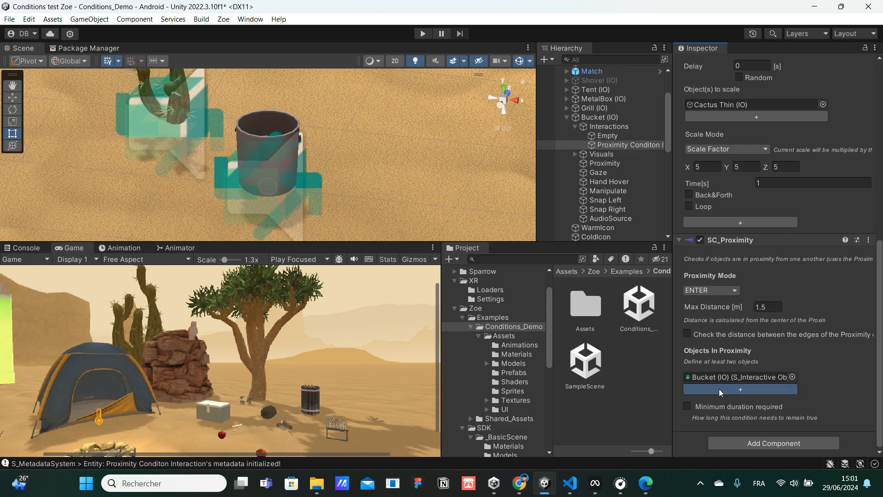
- Add a second Objects In Proximity slot and assign Cactus Thin (IO) to it
{"action": "left_click", "coordinate": [740, 389]}
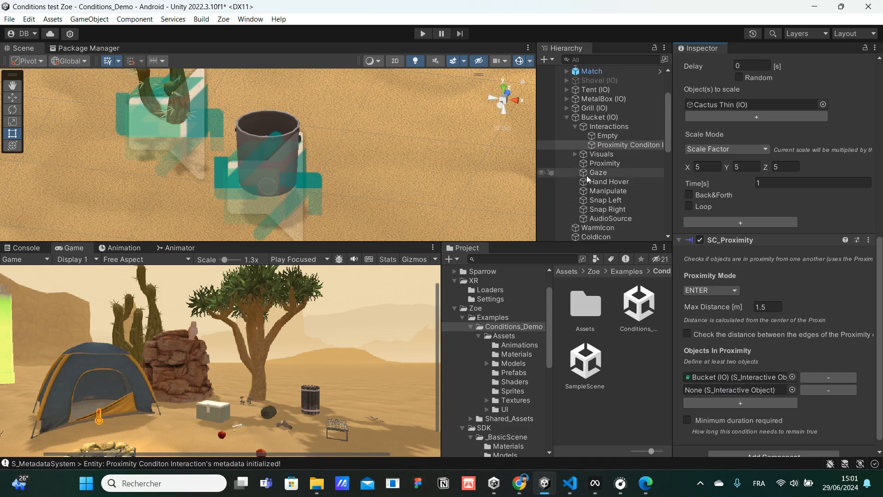
{"action": "scroll", "scroll_direction": "up", "scroll_amount": 3}
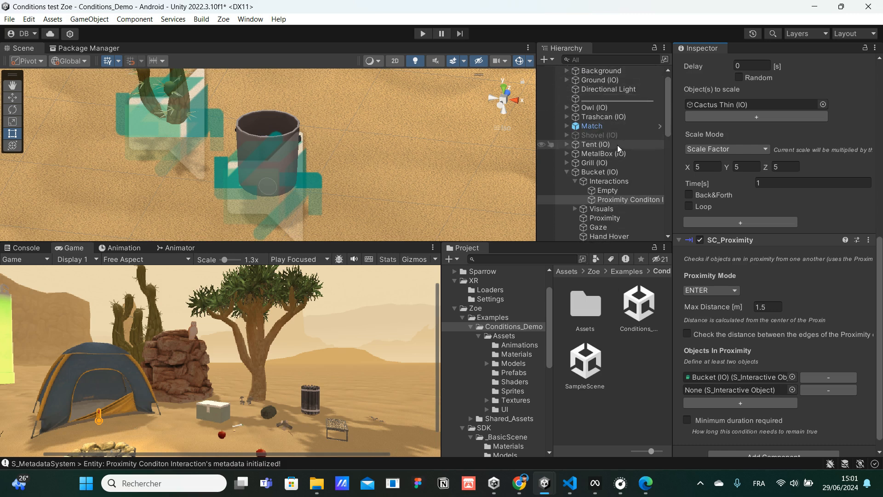
{"action": "scroll", "scroll_direction": "down", "scroll_amount": 3}
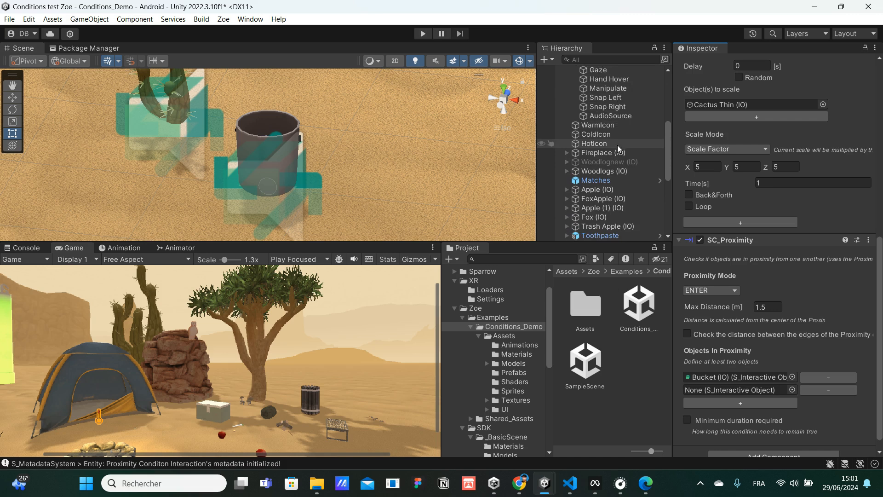
{"action": "scroll", "scroll_direction": "down", "scroll_amount": 3}
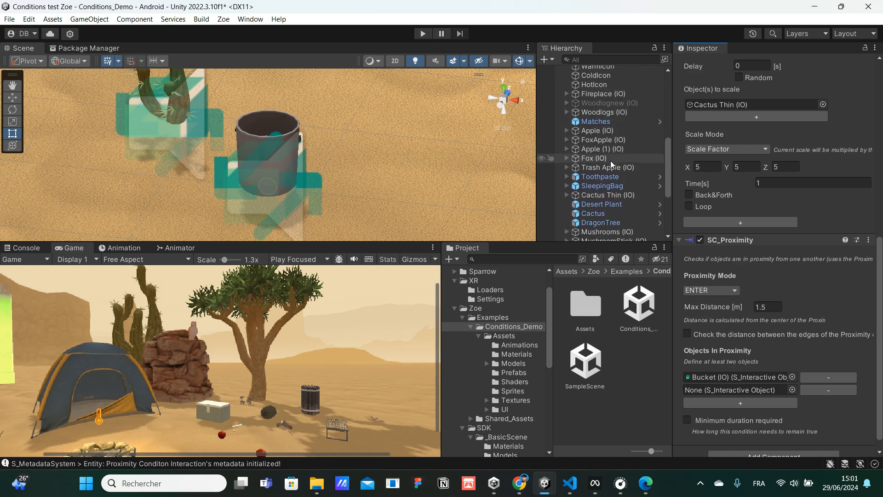
{"action": "mouse_move", "coordinate": [607, 198]}
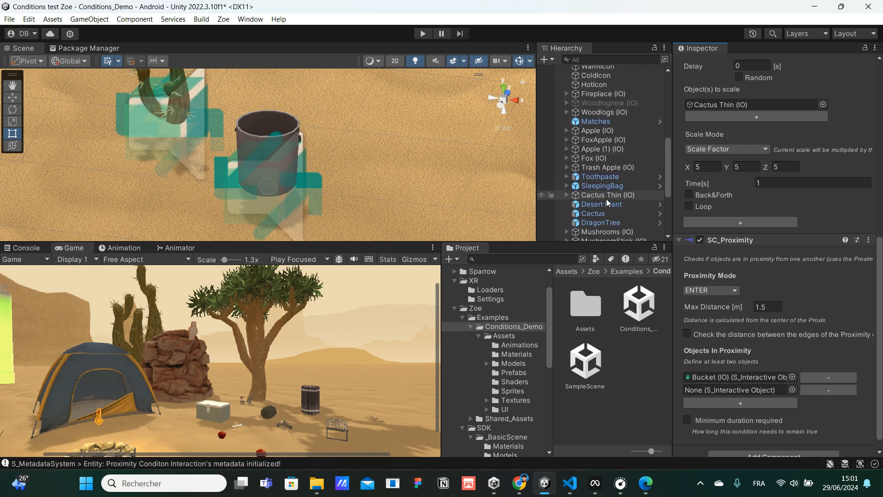
{"action": "left_click", "coordinate": [608, 194]}
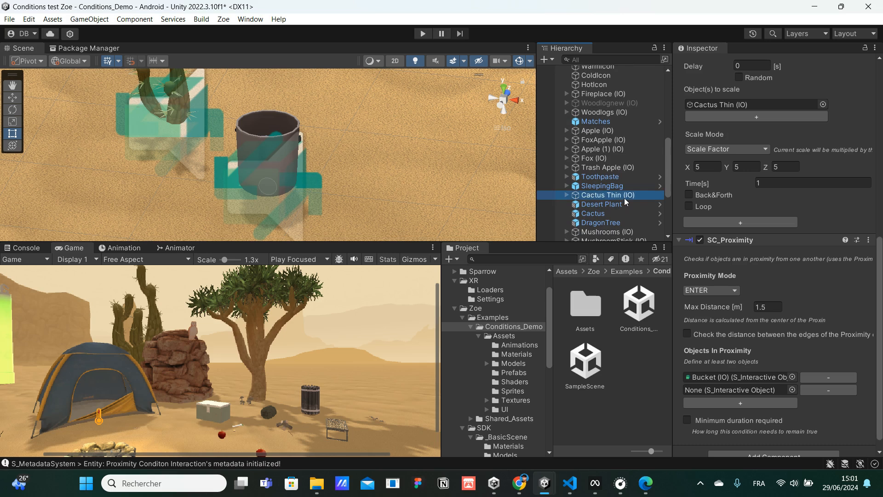
{"action": "scroll", "scroll_direction": "down", "scroll_amount": 3}
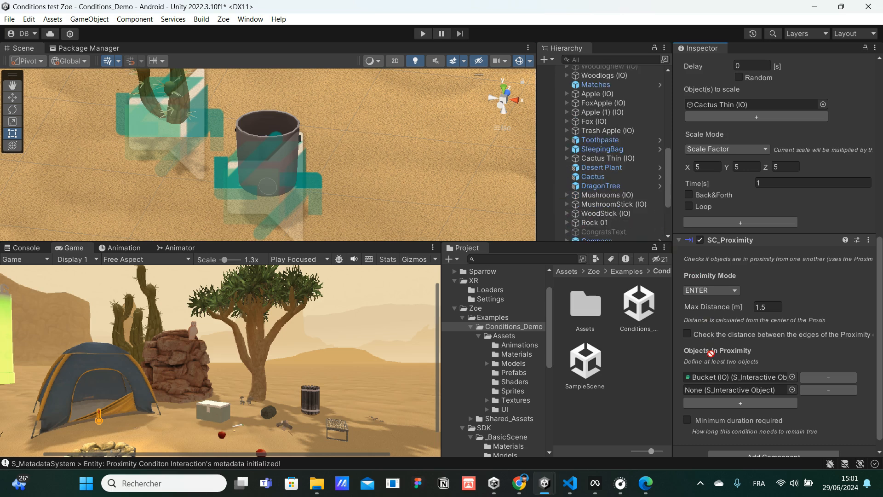
{"action": "left_click", "coordinate": [729, 390]}
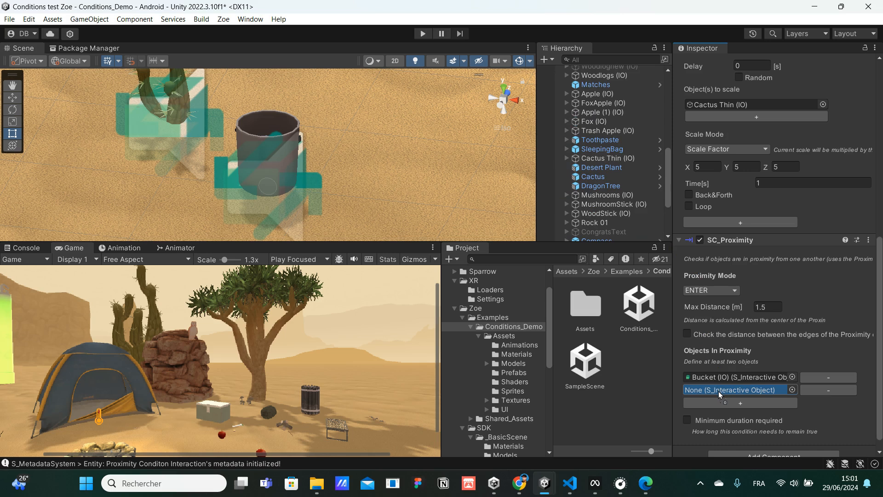
{"action": "left_click", "coordinate": [733, 390]}
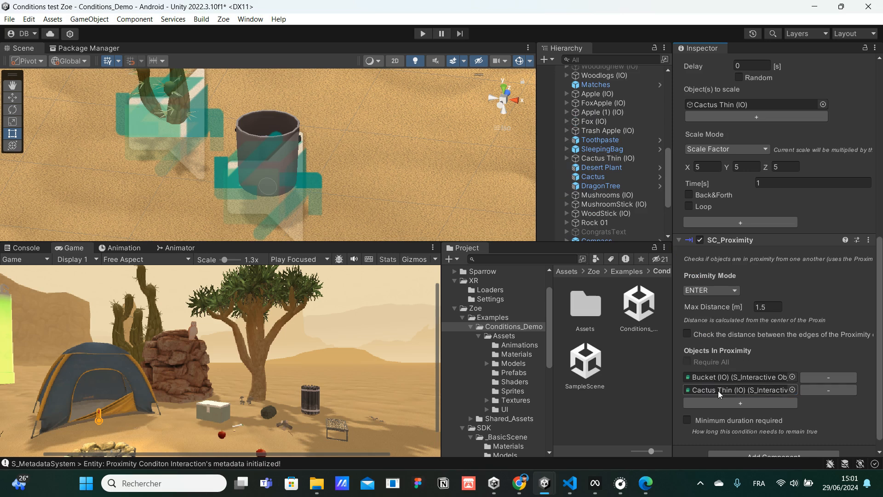
{"action": "scroll", "scroll_direction": "down", "scroll_amount": 3}
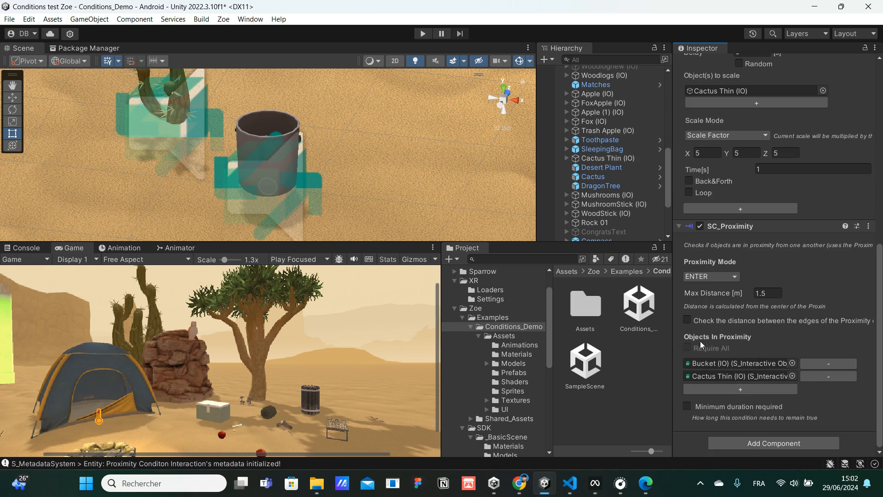
{"action": "mouse_move", "coordinate": [731, 346]}
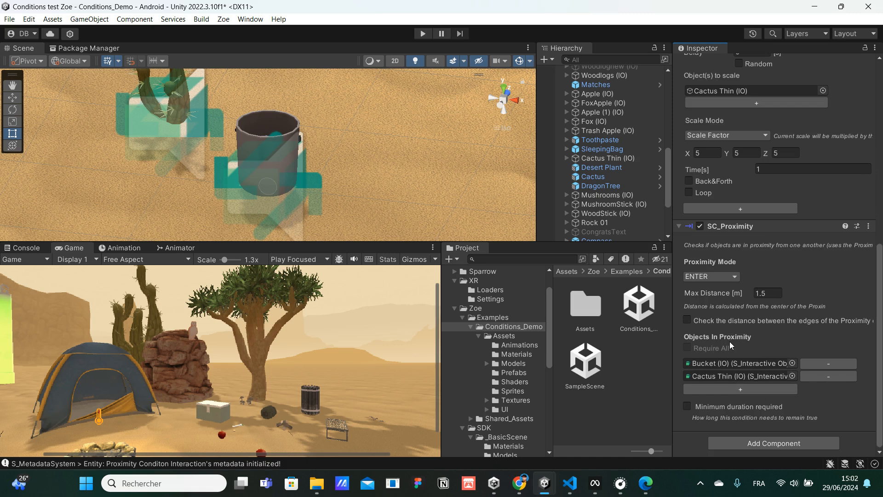
- Enter play mode to test the bucket-cactus proximity scaling
{"action": "left_click", "coordinate": [421, 34]}
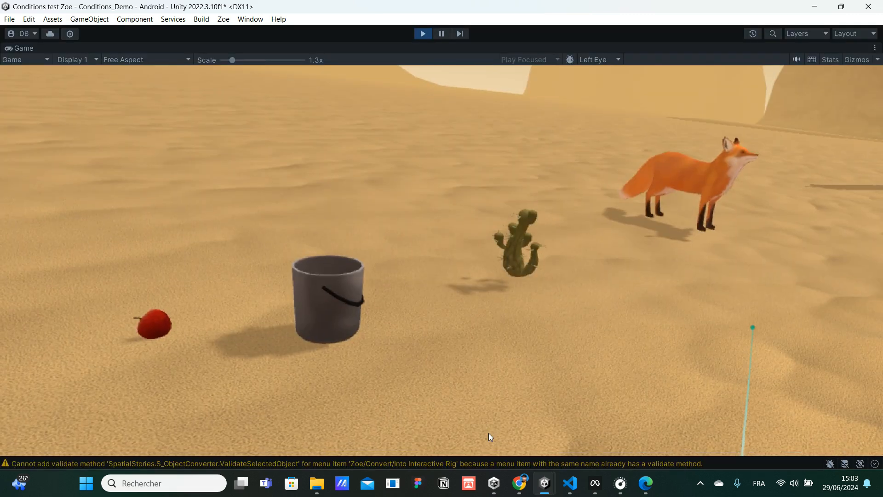